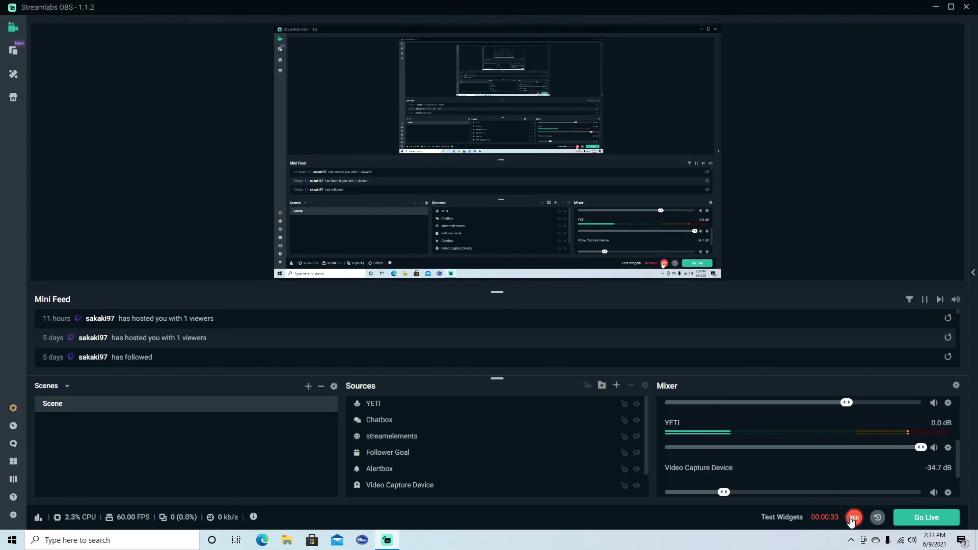
mouse_move(617, 385)
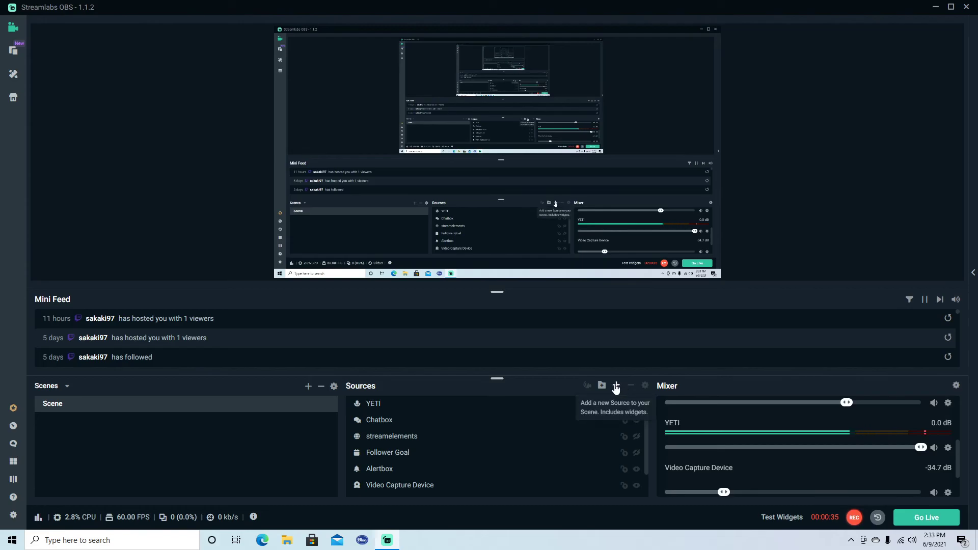
Step: Add a new Audio Input Capture source to the scene
click(615, 385)
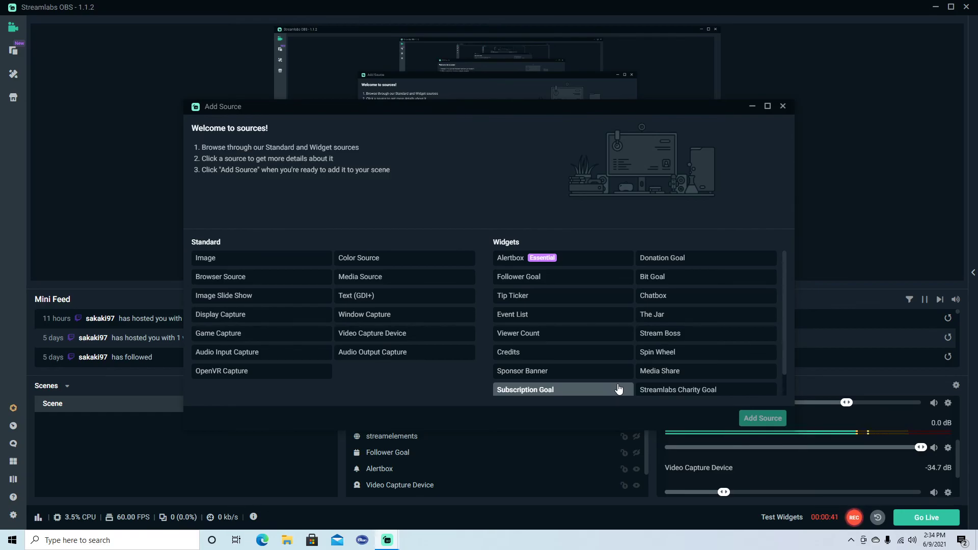
mouse_move(518, 122)
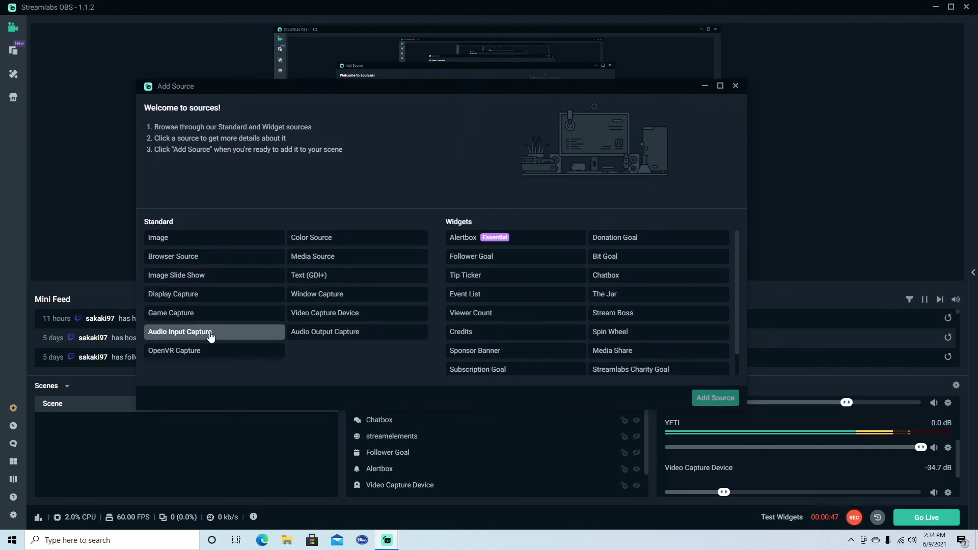
click(181, 332)
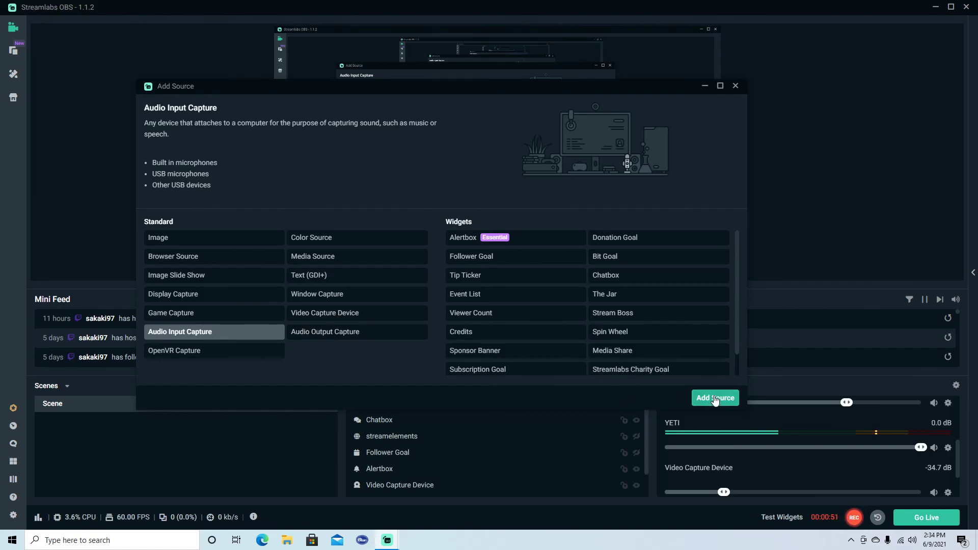
click(715, 399)
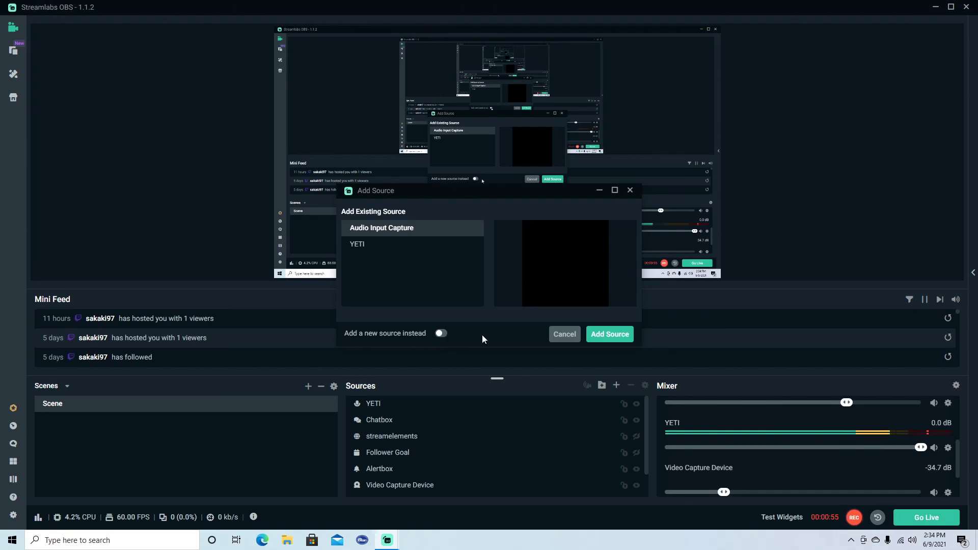
click(564, 334)
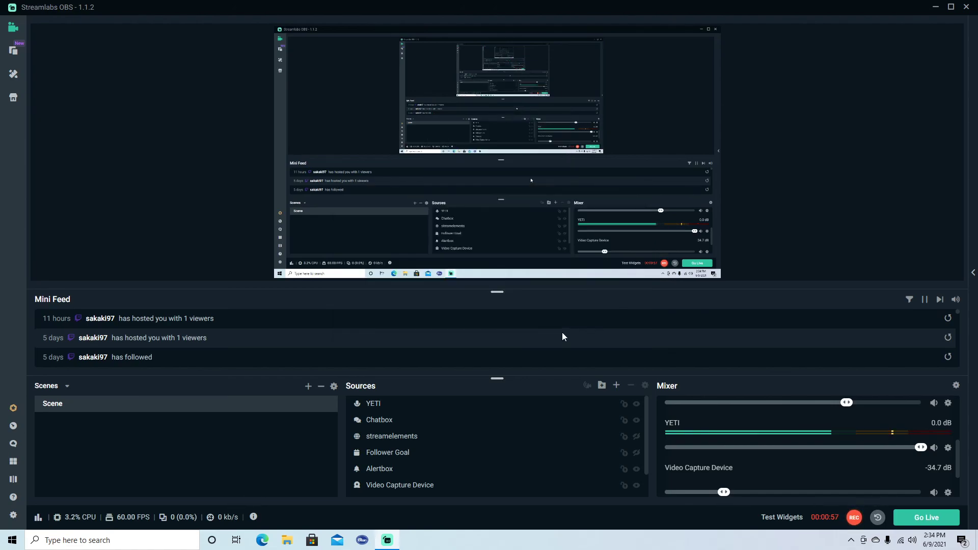
Step: Bring up the YETI audio source's properties with its Device list available
right_click(948, 447)
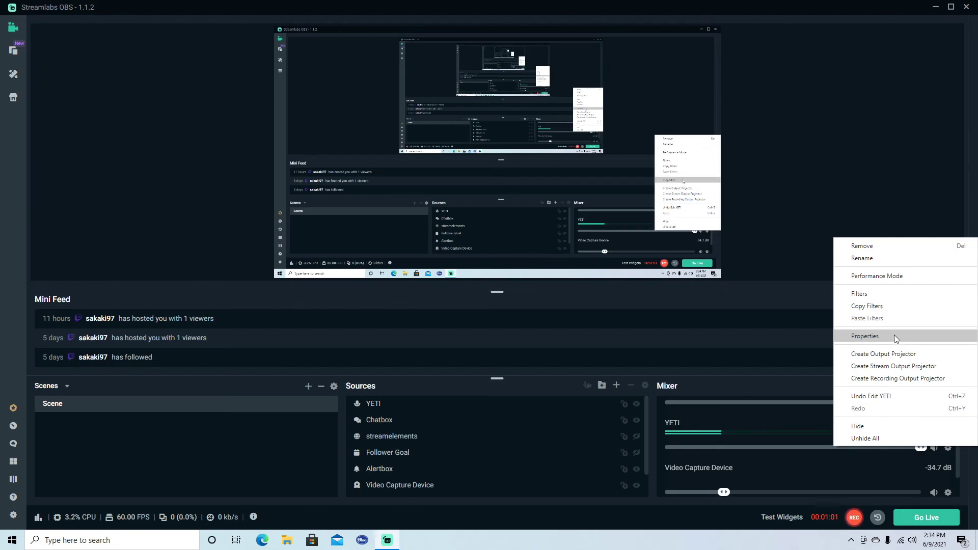
click(865, 336)
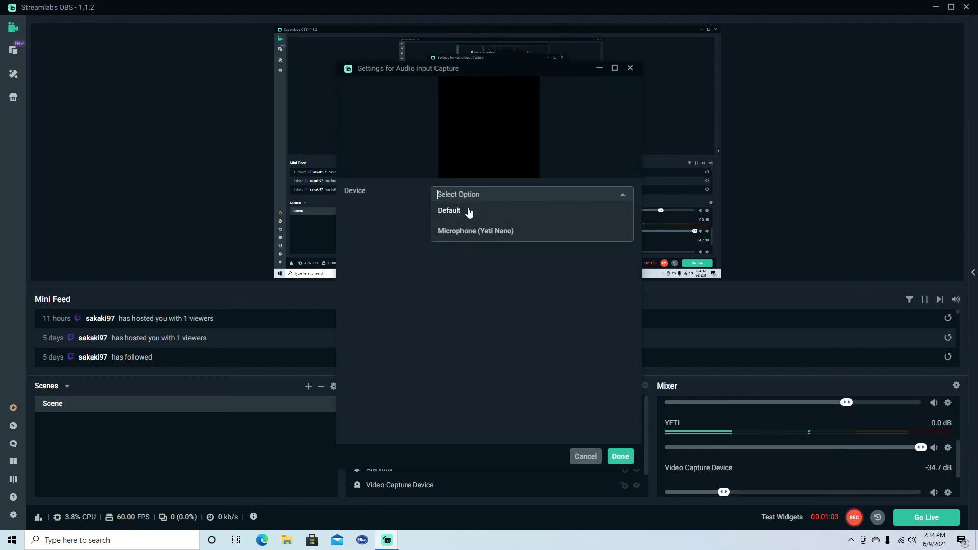
mouse_move(511, 234)
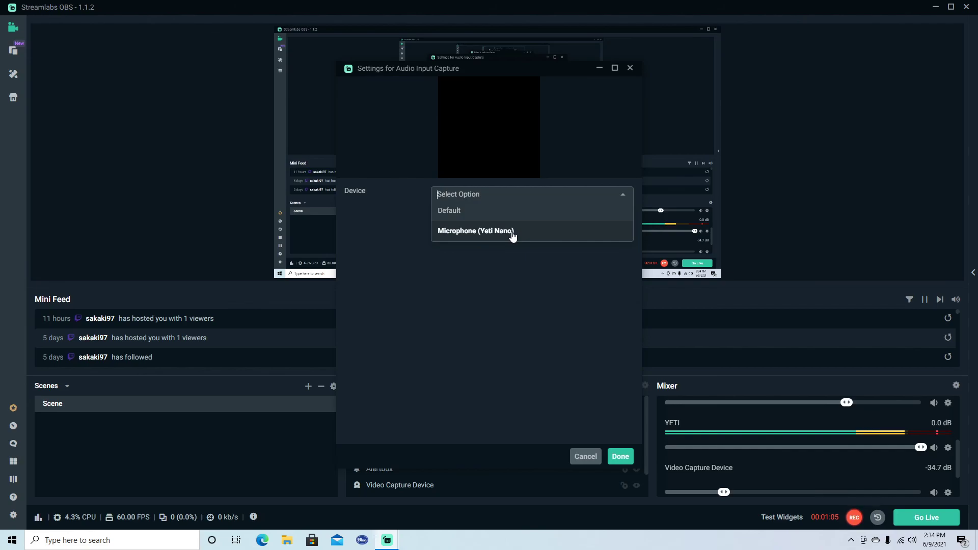